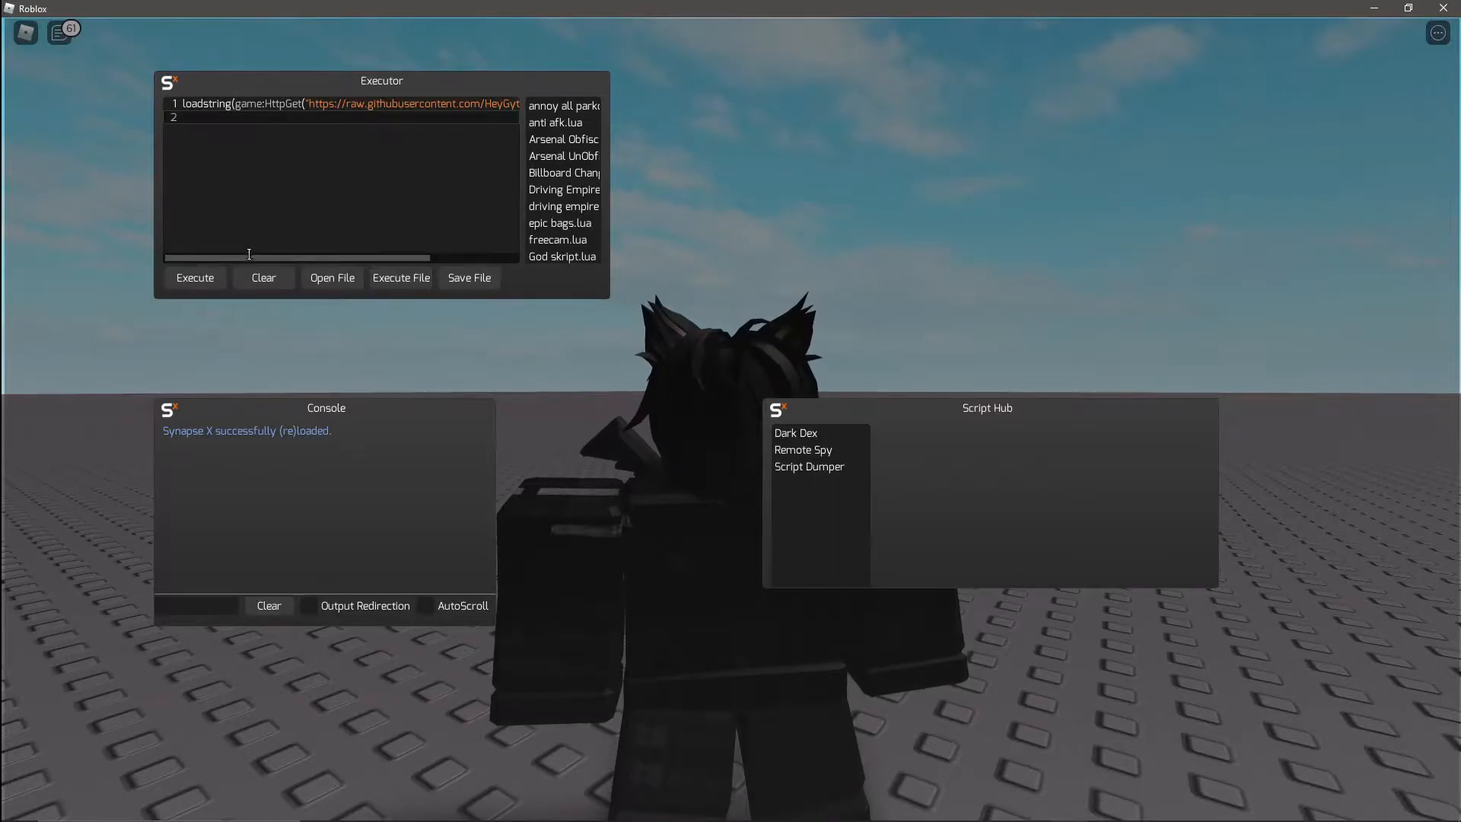
- Execute the loadstring script so the Simplity menu loads in Roblox
left_click(195, 277)
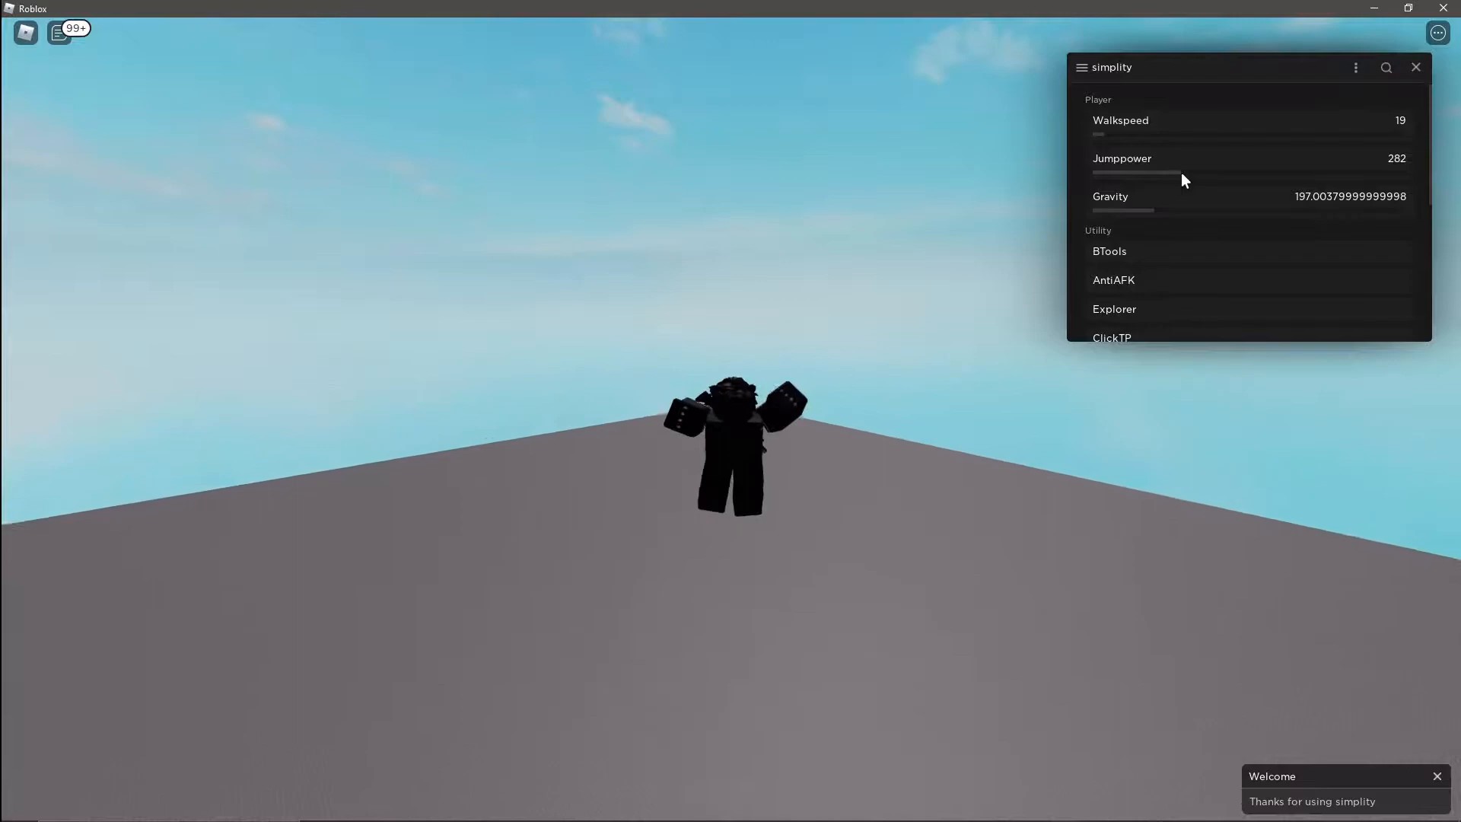
- Lower jump power from 282 to 54, then test gravity at 1 before settling it at 178
left_click_drag(1184, 173, 1114, 173)
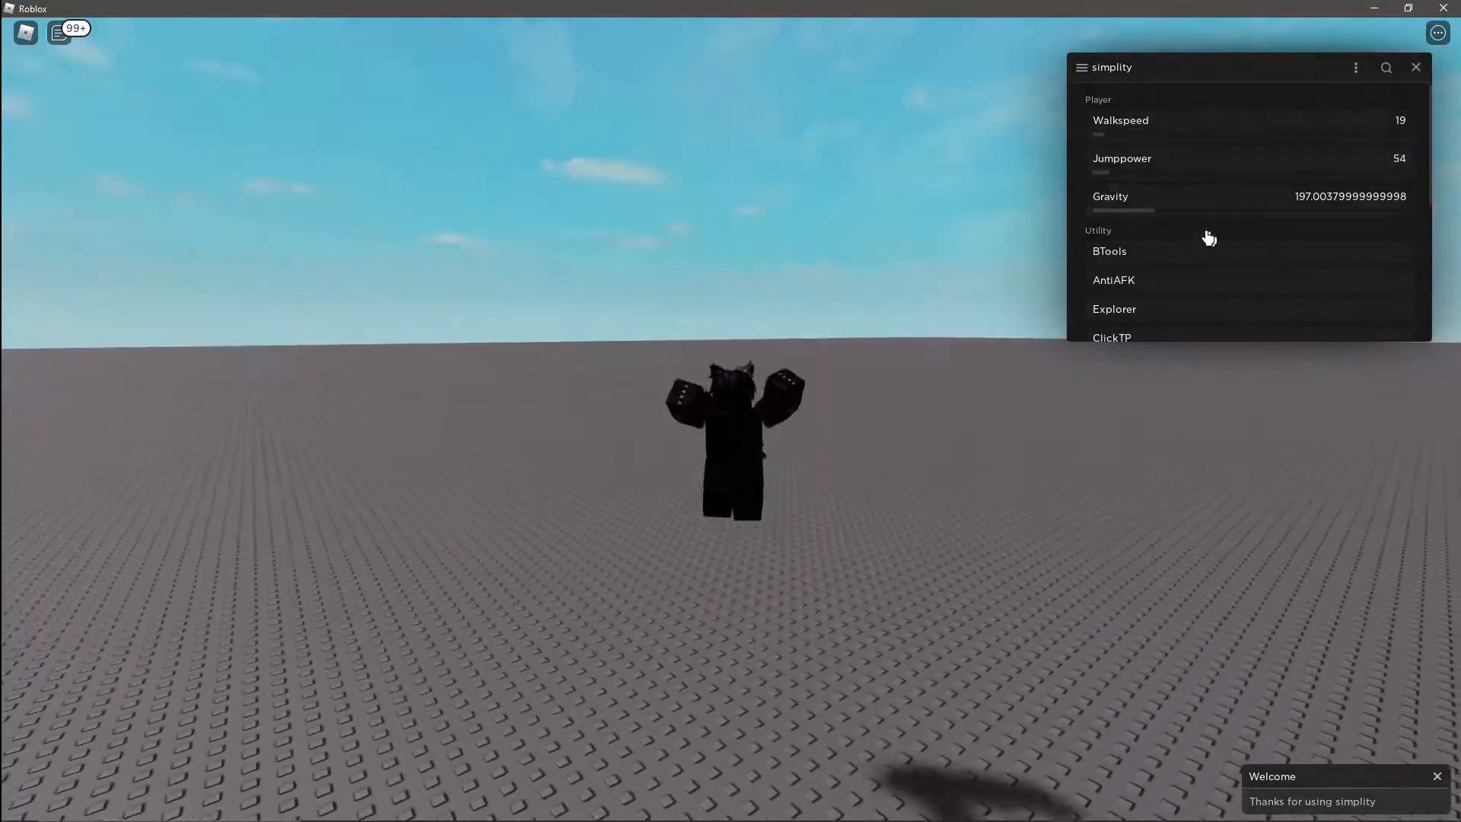
left_click_drag(1122, 210, 1093, 210)
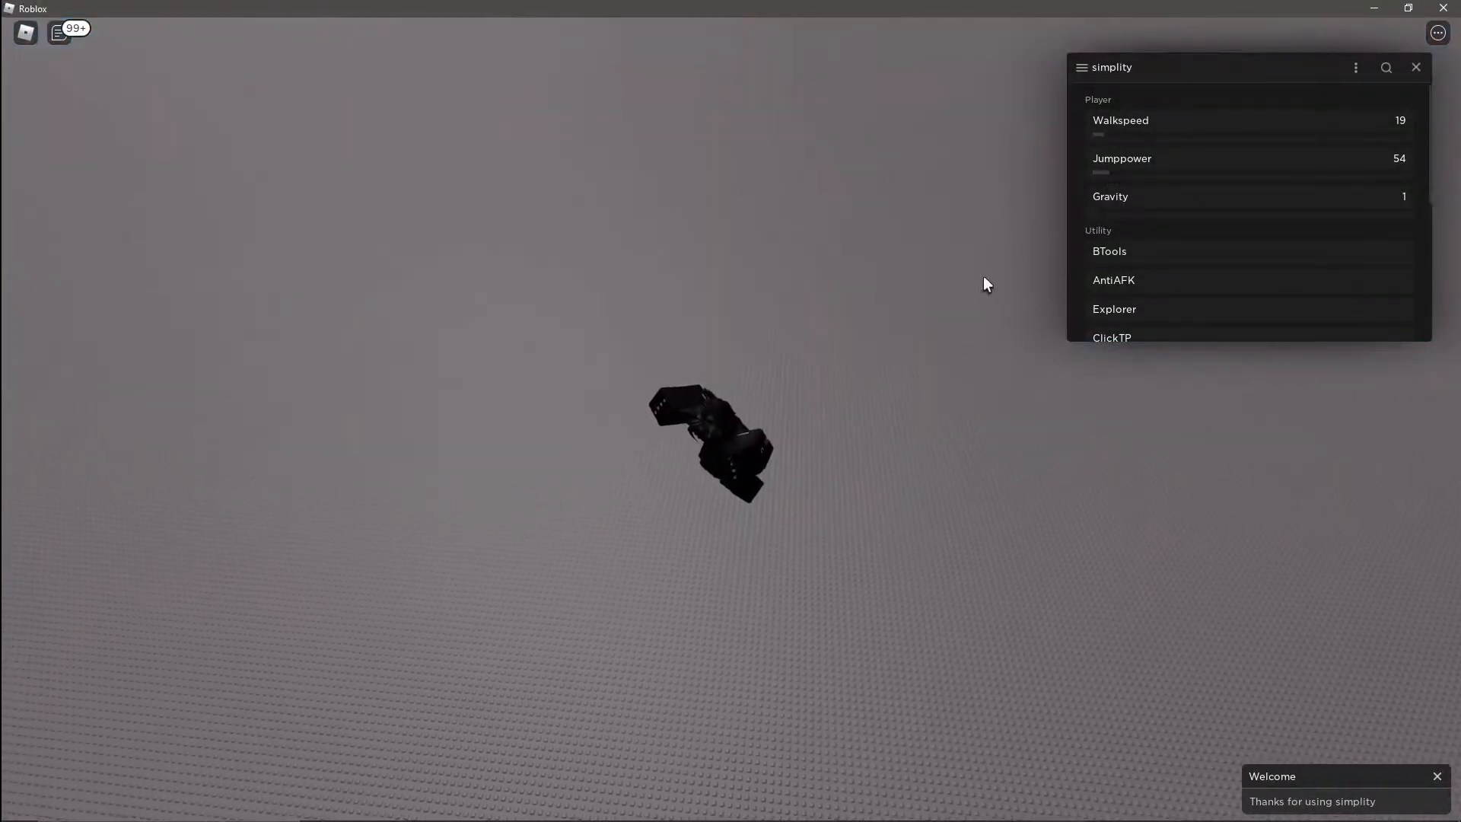
left_click_drag(1098, 210, 1193, 210)
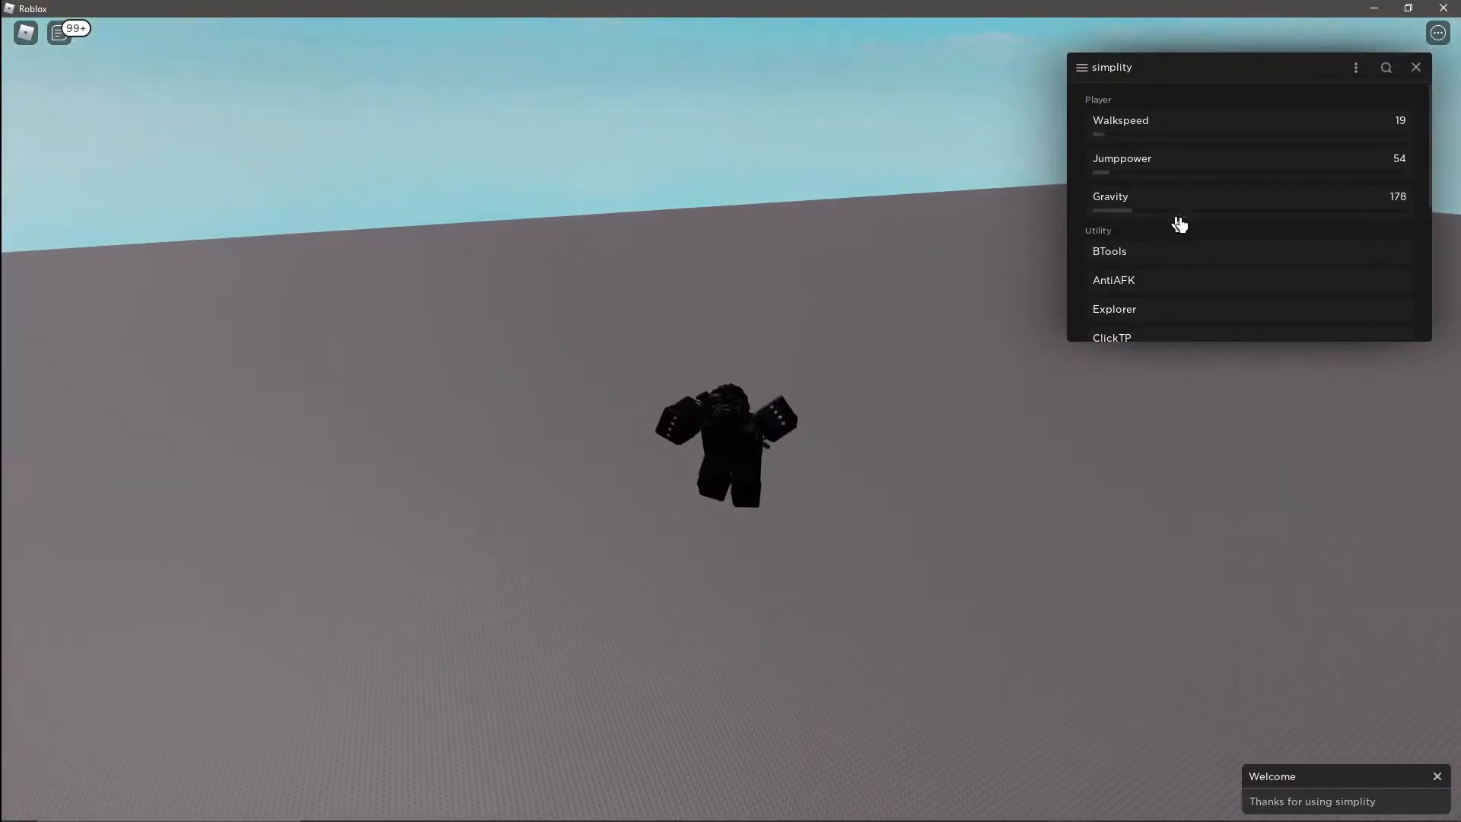
left_click_drag(1193, 210, 1094, 210)
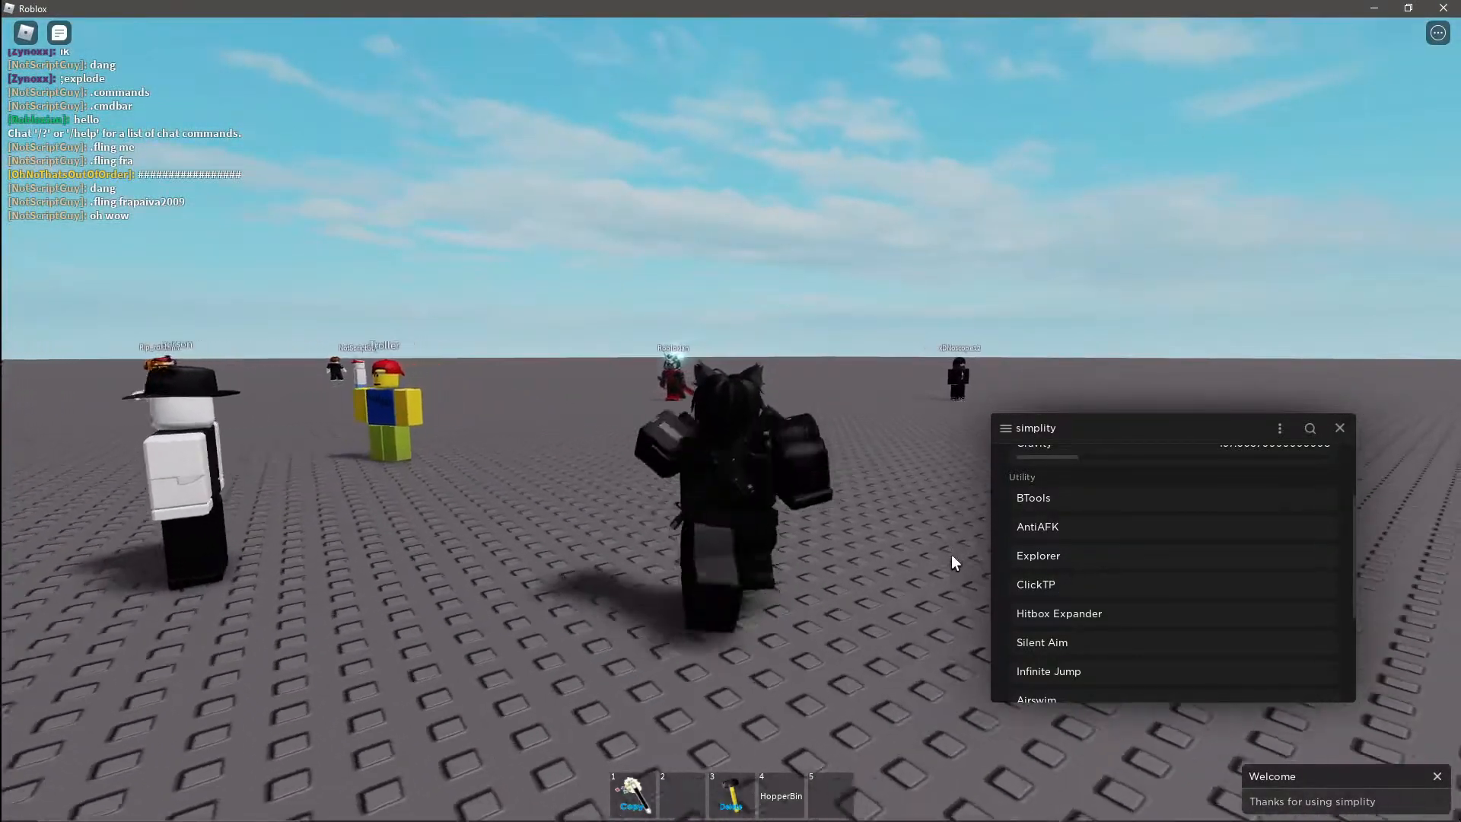
- Launch the Explorer properties pane and the Hitbox Expander panel from the Utility list
left_click(1038, 555)
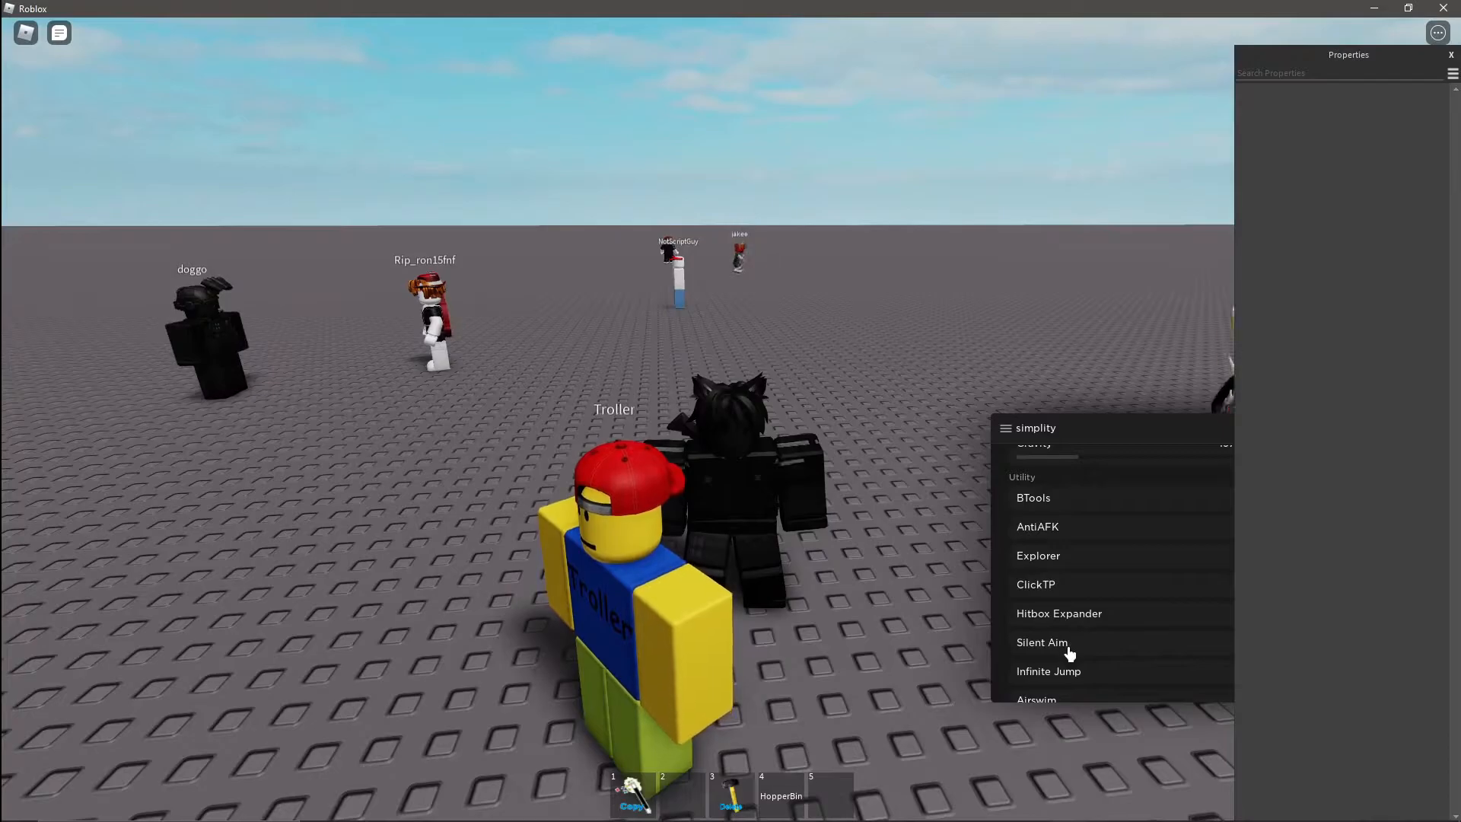
left_click(1059, 613)
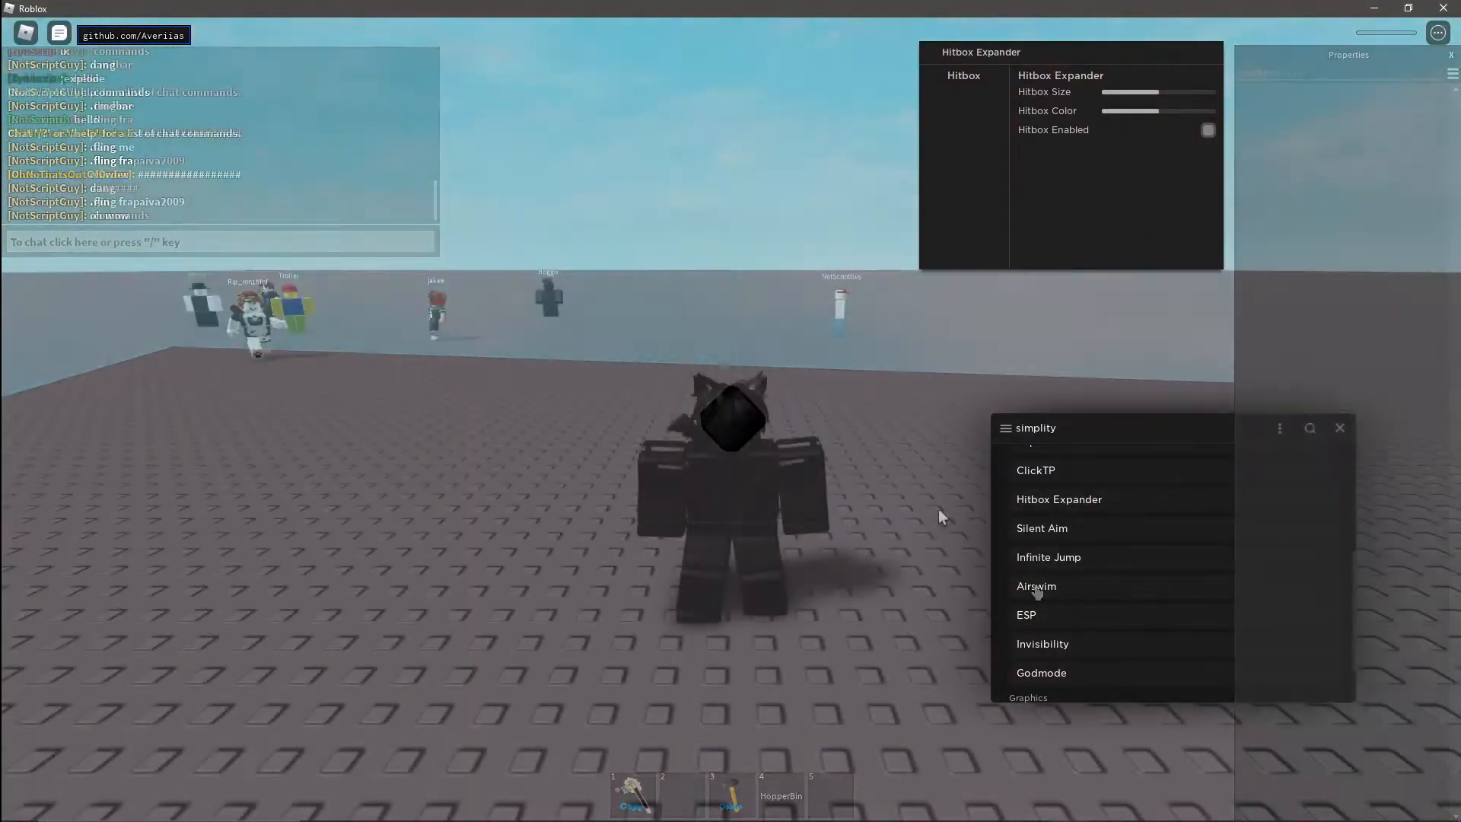
- Bring up the Unnamed ESP panel, switch on Invisibility, and reach the Graphics section
left_click(1025, 613)
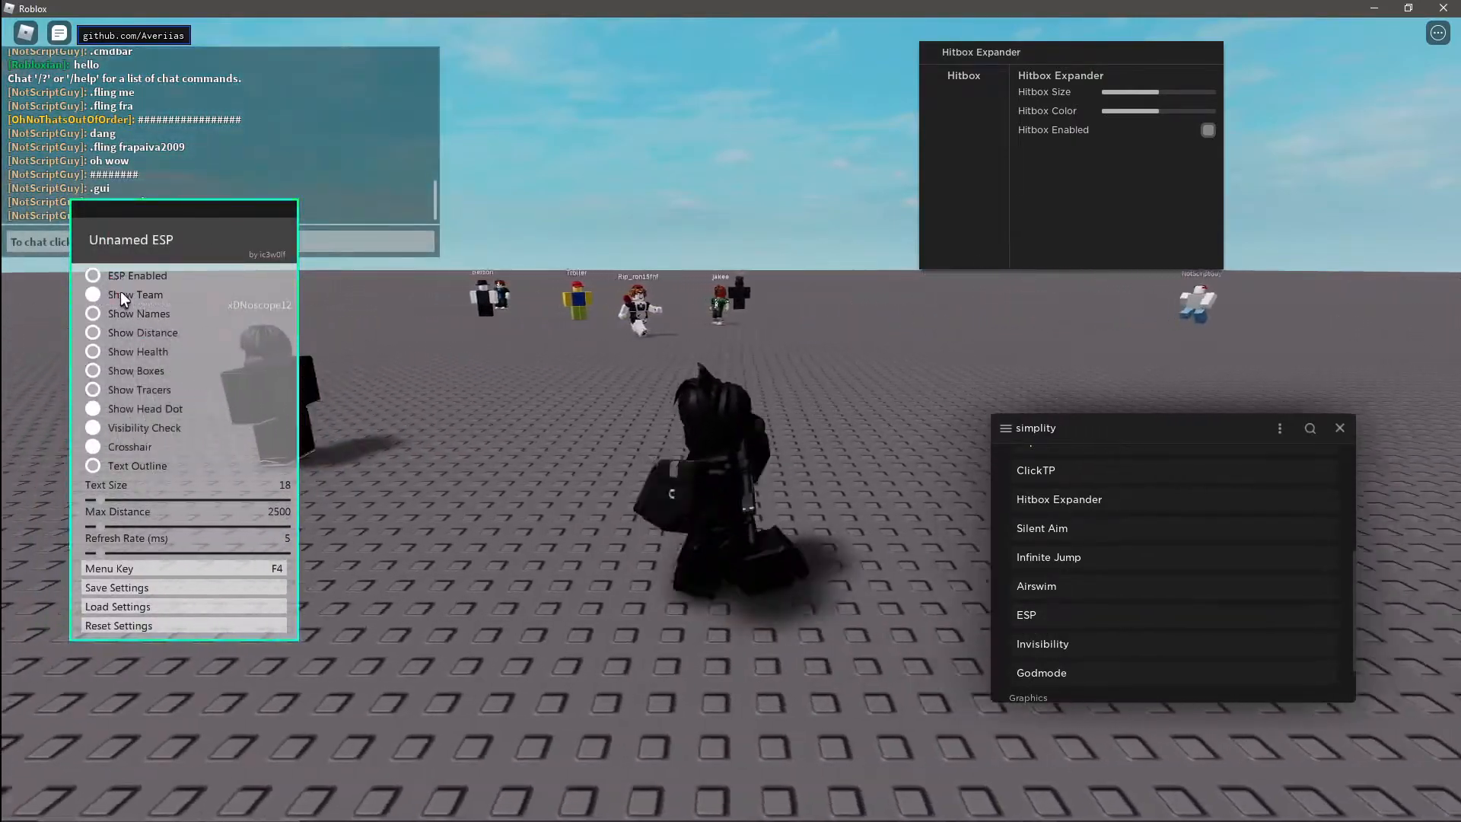
left_click(92, 275)
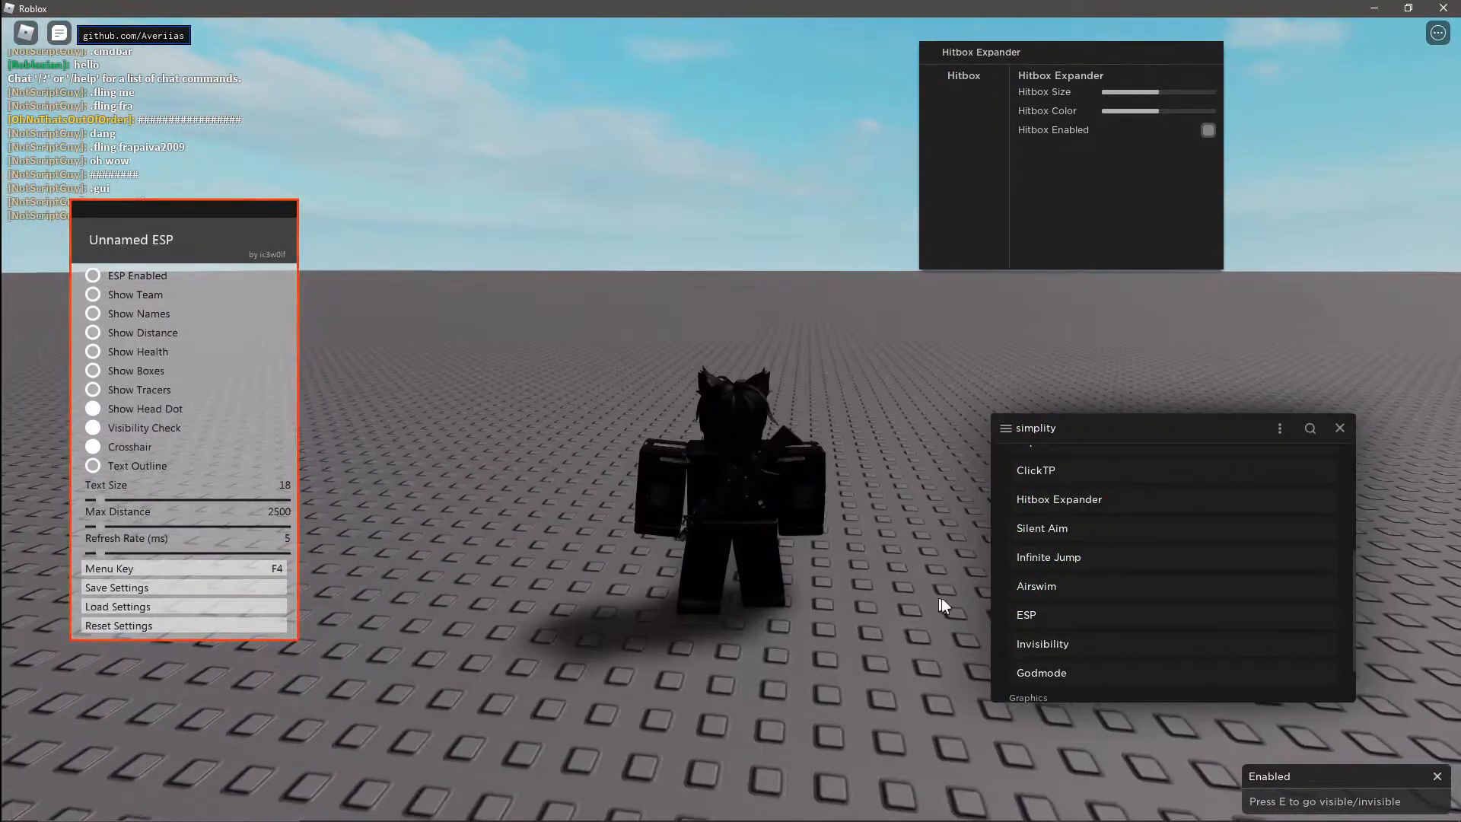
scroll("down", 3)
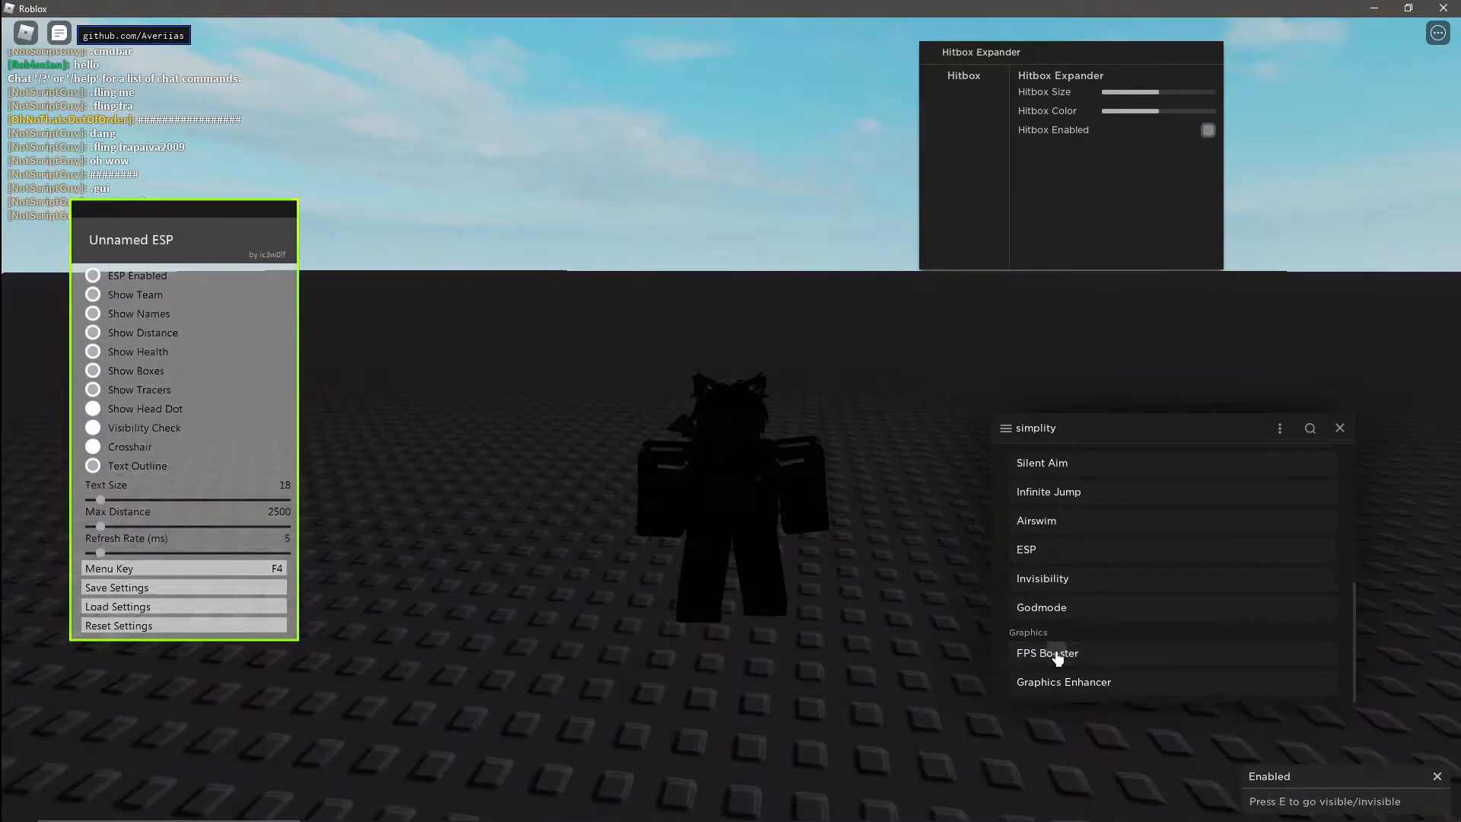